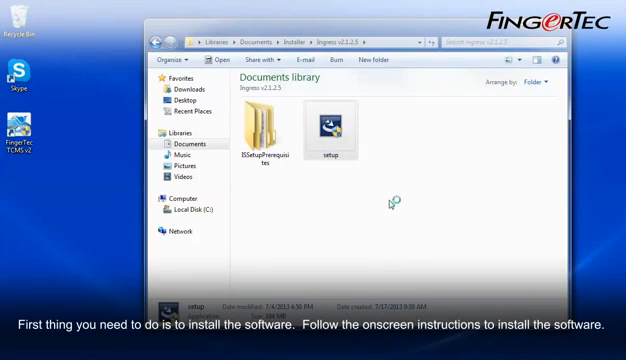
# - Launch setup from the Ingress v2.1.2.5 folder to show the pending MySQL Server prerequisite
pyautogui.doubleClick(328, 125)
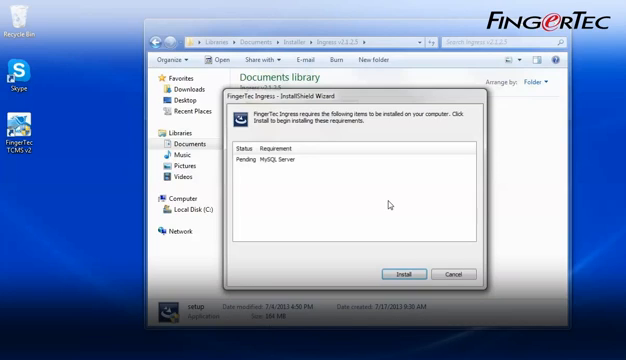
# - Install MySQL Server 5.5 with the Typical setup after accepting the license agreement
pyautogui.click(403, 274)
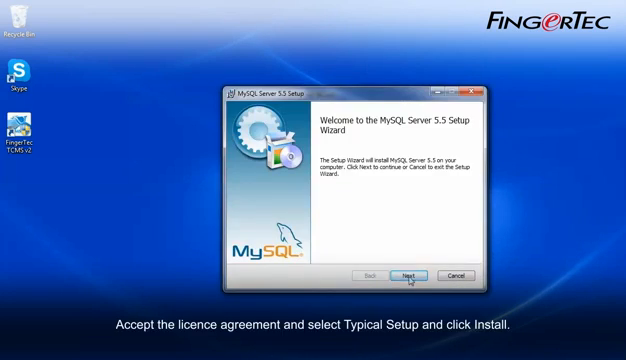
pyautogui.click(410, 275)
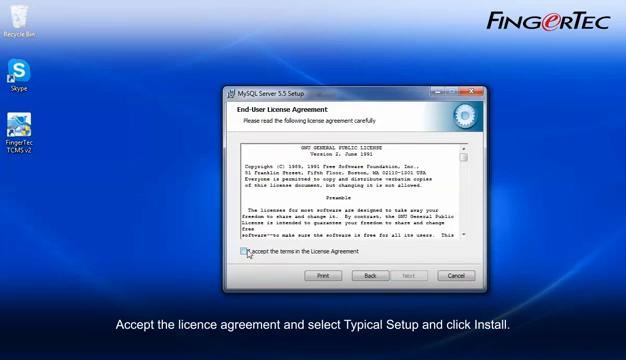
pyautogui.click(408, 276)
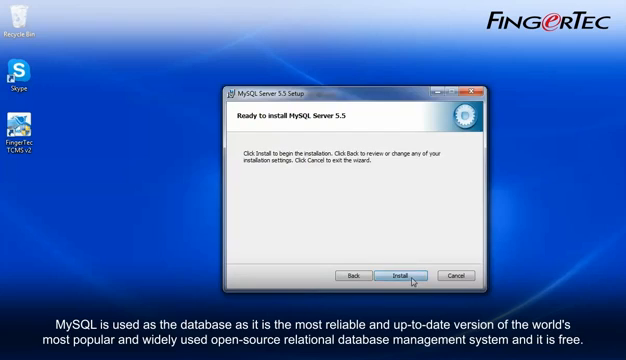
pyautogui.click(401, 275)
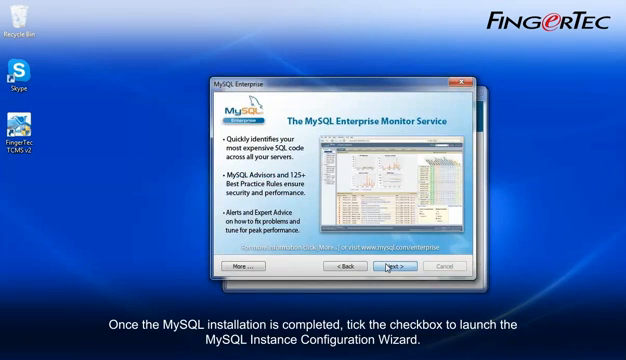
pyautogui.click(396, 266)
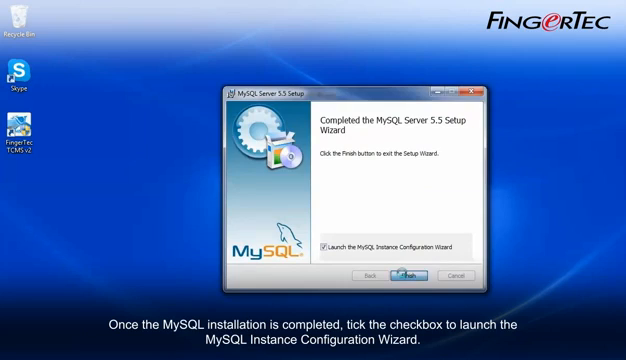
# - Keep detailed defaults: Developer Machine, Multifunctional Database, TCP/IP port 3306, strict mode, Windows service
pyautogui.click(407, 276)
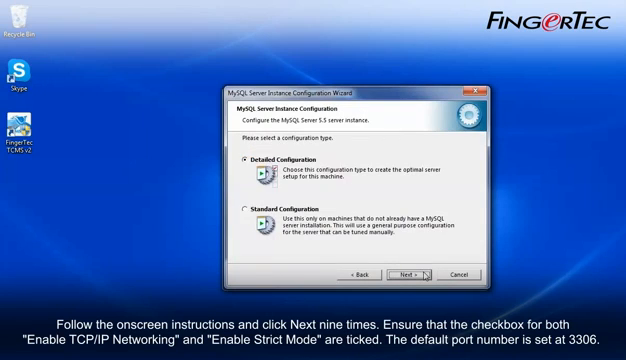
pyautogui.click(405, 275)
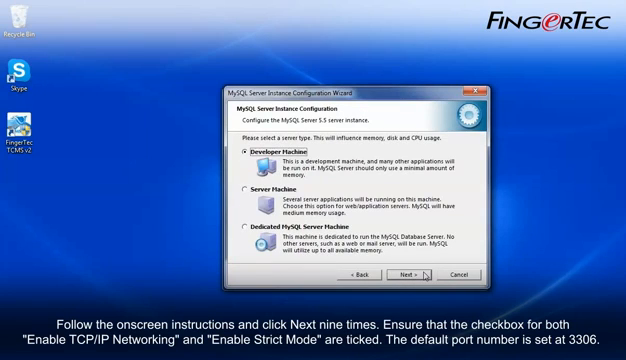
pyautogui.click(404, 275)
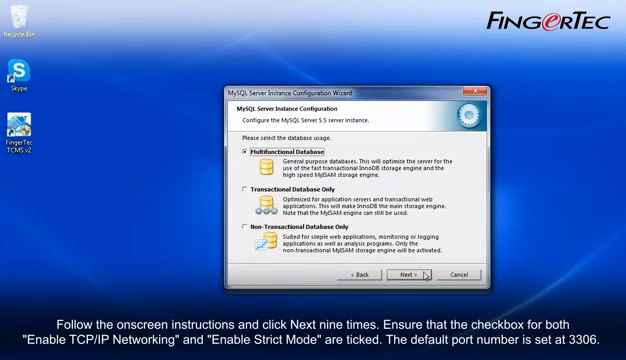
pyautogui.click(403, 275)
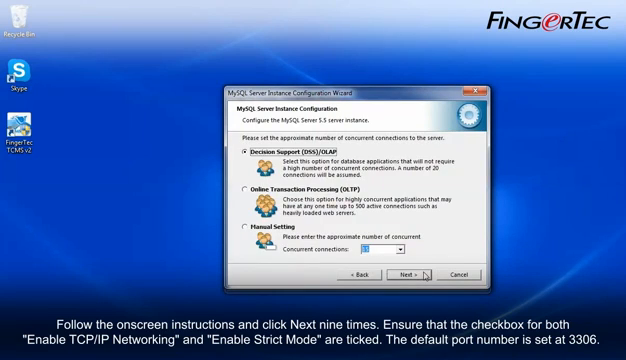
pyautogui.click(406, 274)
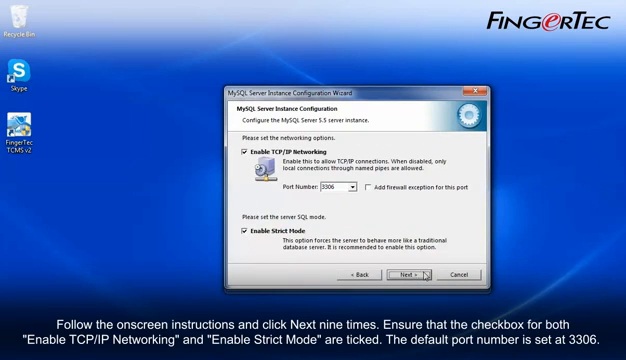
pyautogui.click(412, 274)
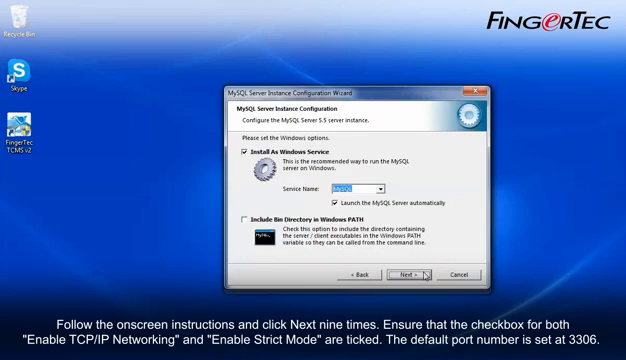
pyautogui.click(404, 274)
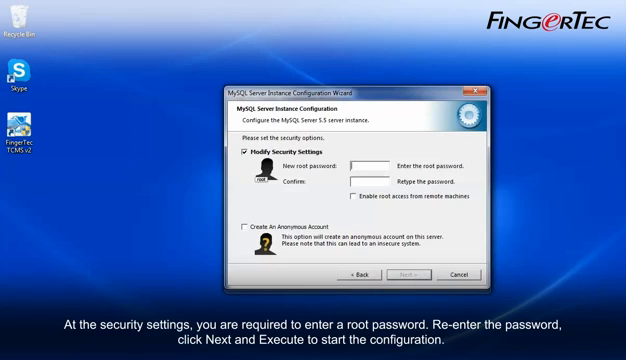
# - Enter and confirm the root password, execute the configuration, and finish the wizard
pyautogui.write('*')
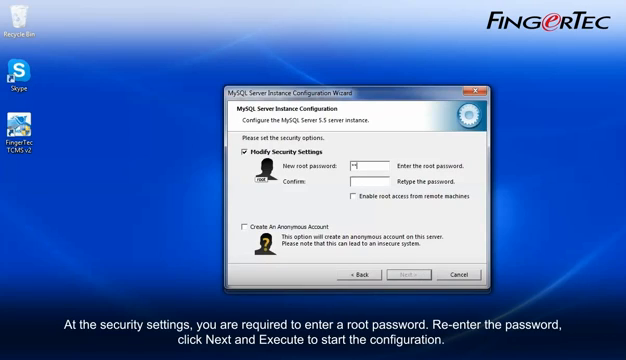
pyautogui.write('****')
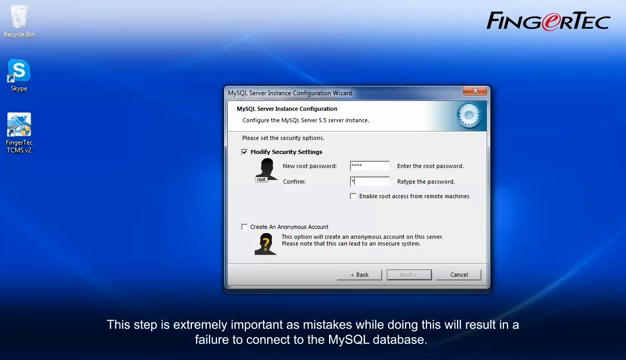
pyautogui.write('****')
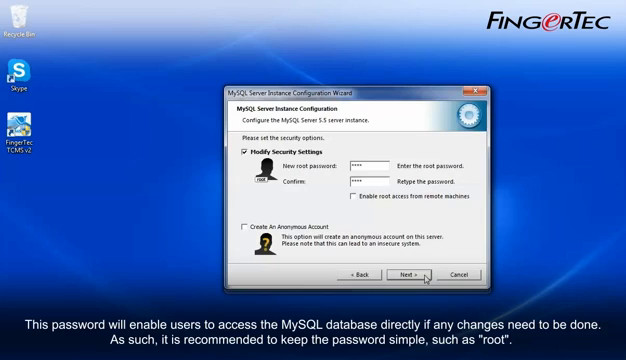
pyautogui.click(408, 274)
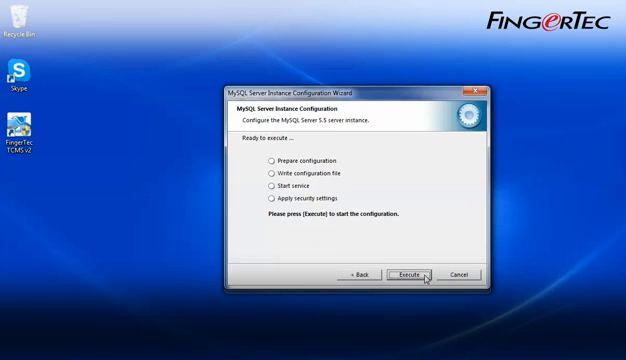
pyautogui.click(404, 274)
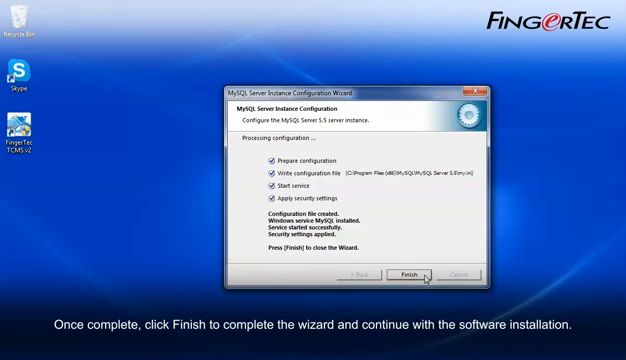
pyautogui.click(406, 277)
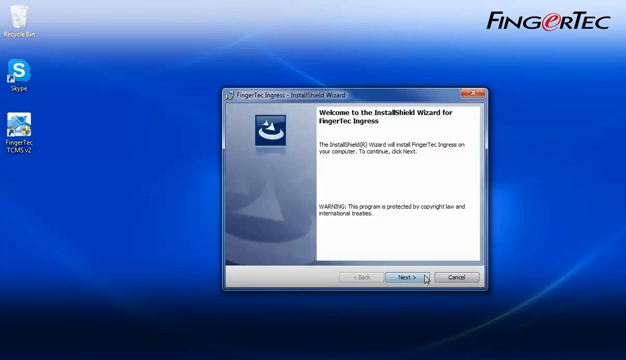
# - Accept the Ingress licence terms and install into the default destination folder
pyautogui.click(405, 277)
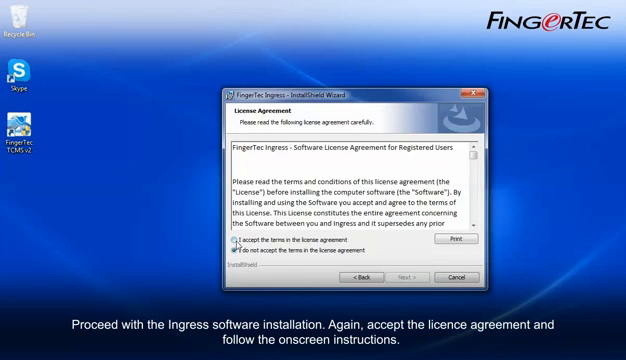
pyautogui.click(405, 277)
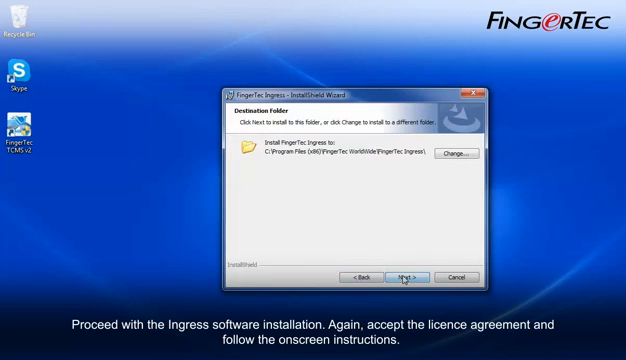
pyautogui.click(406, 277)
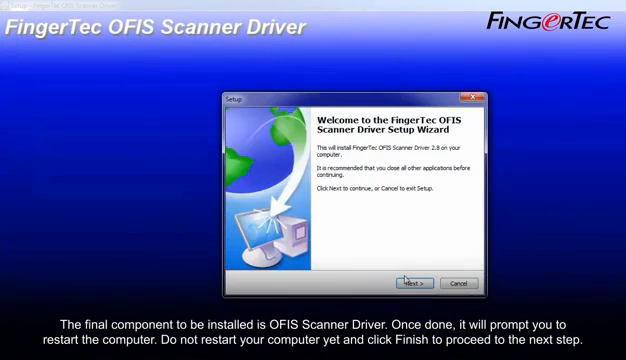
# - Install the OFIS scanner driver, choosing to restart the computer later
pyautogui.click(408, 281)
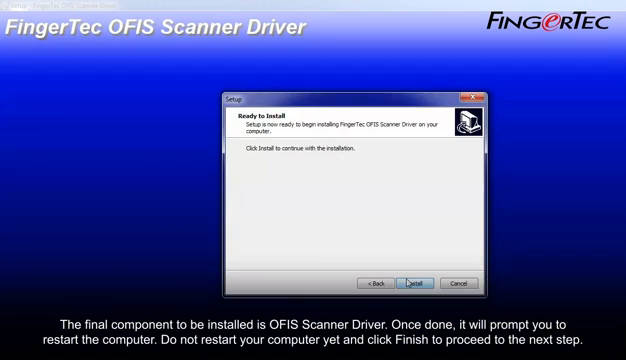
pyautogui.click(414, 282)
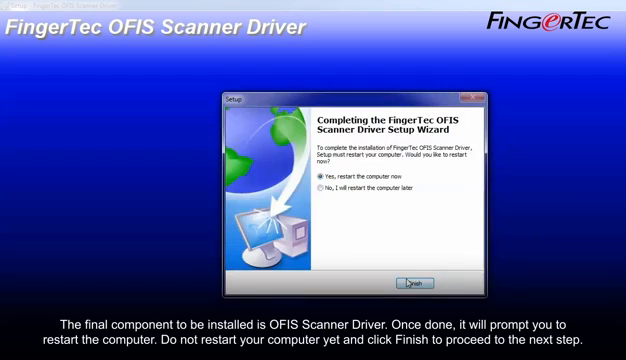
pyautogui.moveTo(336, 212)
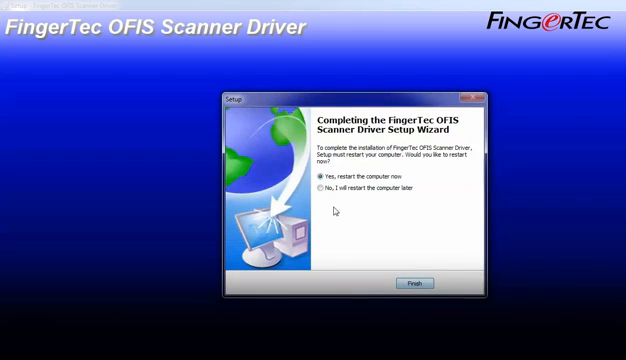
pyautogui.click(318, 189)
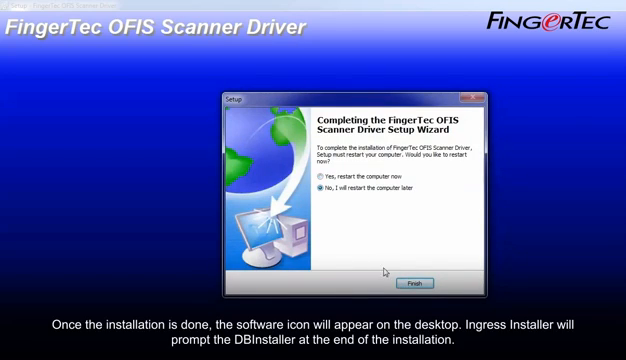
pyautogui.click(416, 282)
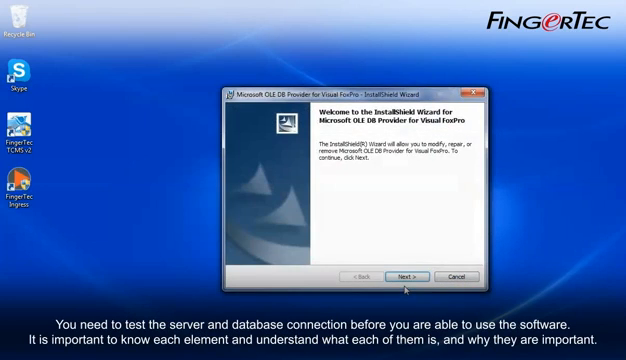
# - Run the Visual FoxPro OLE DB Provider wizard with Modify selected, then finish it
pyautogui.click(410, 277)
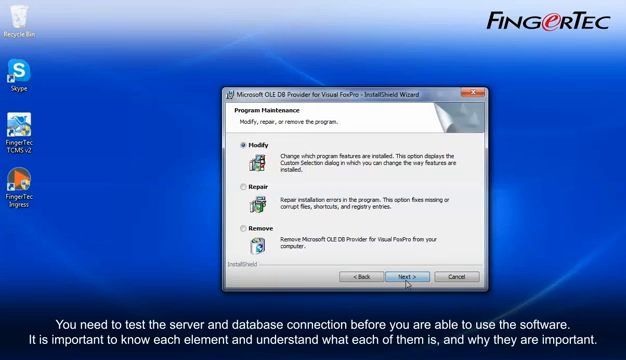
pyautogui.click(407, 276)
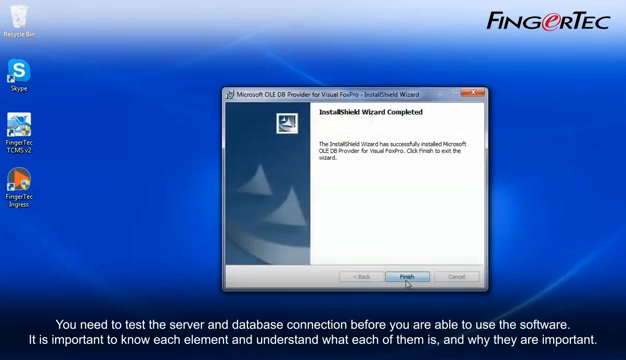
pyautogui.click(408, 277)
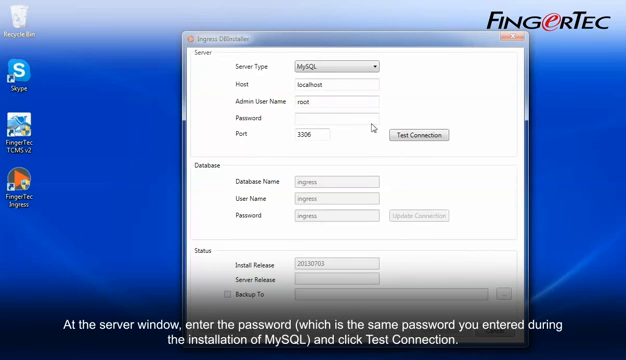
# - Enter the MySQL root password in DBInstaller and test the server connection, retrying once
pyautogui.click(337, 120)
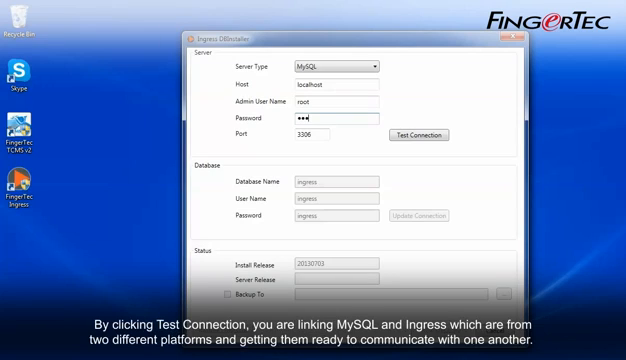
pyautogui.write('•')
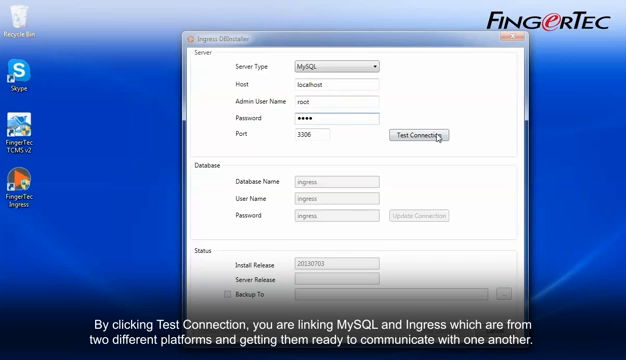
pyautogui.click(432, 135)
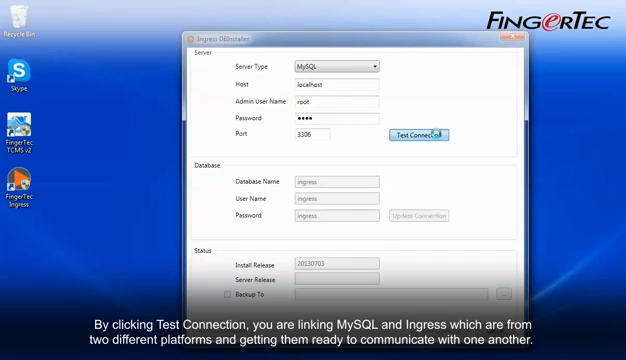
pyautogui.click(427, 132)
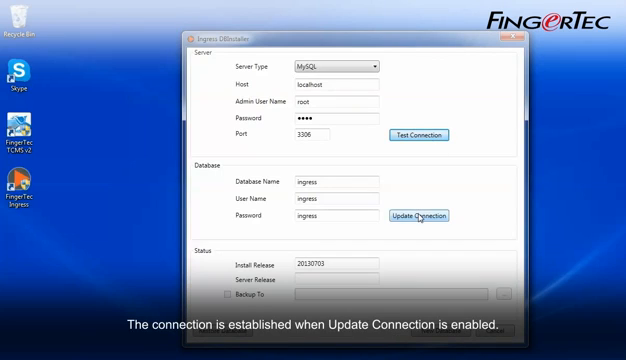
# - Update the connection to create the ingress database and acknowledge the success message
pyautogui.click(426, 215)
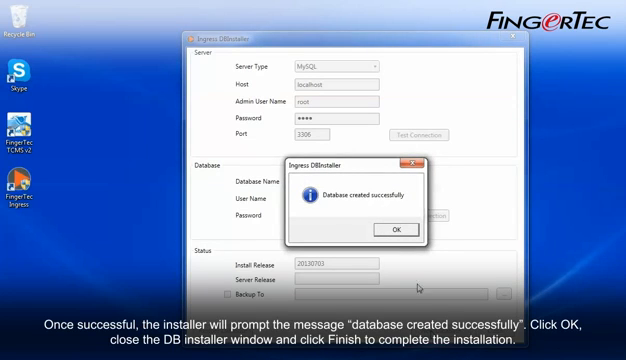
pyautogui.click(393, 229)
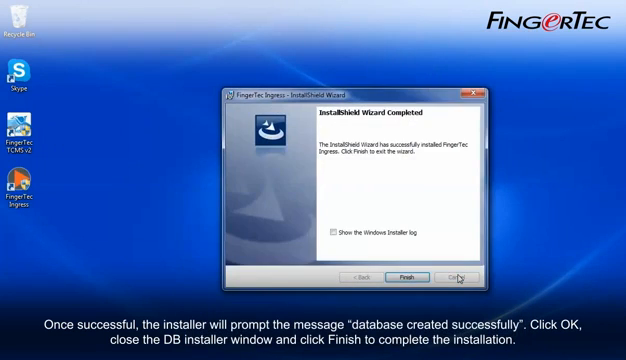
# - Finish the Ingress InstallShield Wizard to bring up the restart prompt
pyautogui.click(409, 277)
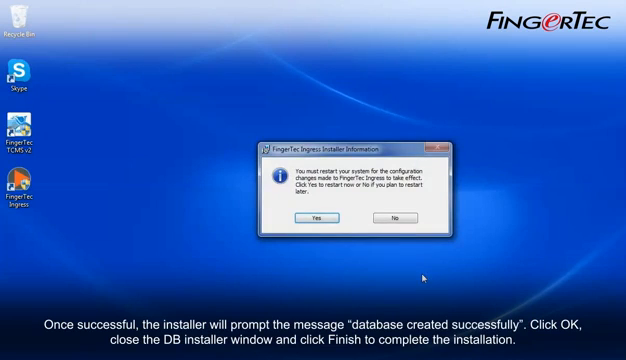